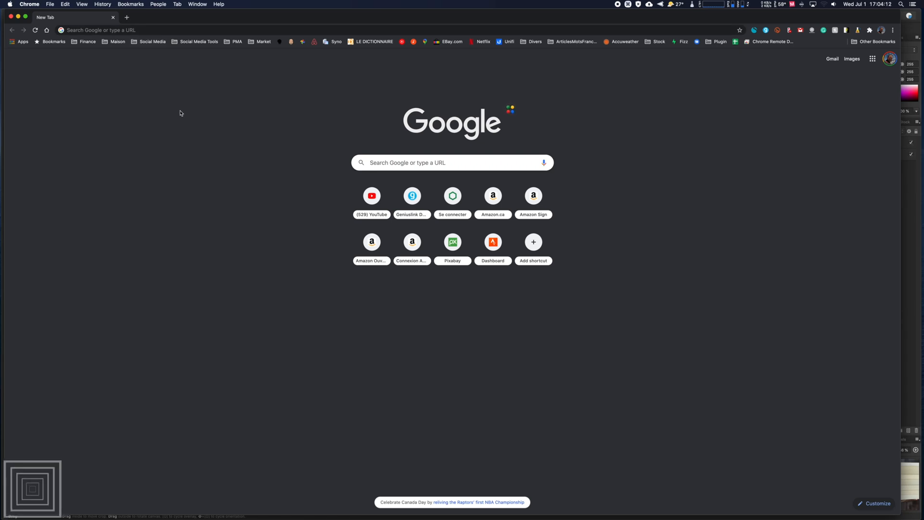
Load the DSM web desktop at 192.168.1.193:5000 and sign in.
{"action": "left_click", "coordinate": [120, 30]}
{"action": "type", "text": "192.168.1.193:5000"}
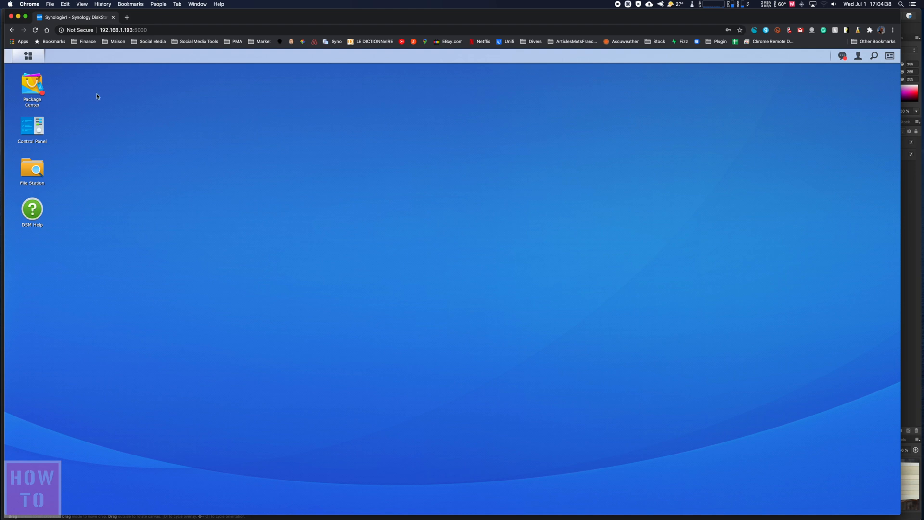
{"action": "mouse_move", "coordinate": [32, 129]}
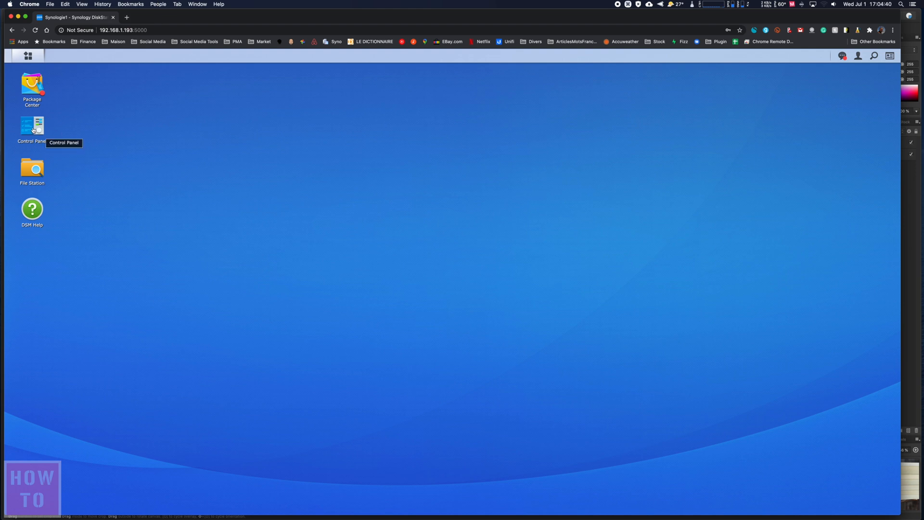
Launch Control Panel from the DSM desktop.
{"action": "double_click", "coordinate": [32, 126]}
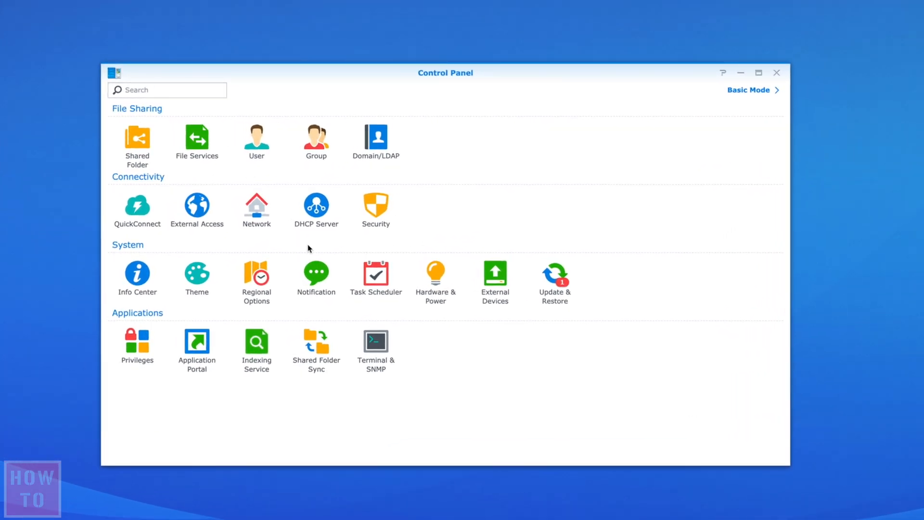
{"action": "mouse_move", "coordinate": [444, 280]}
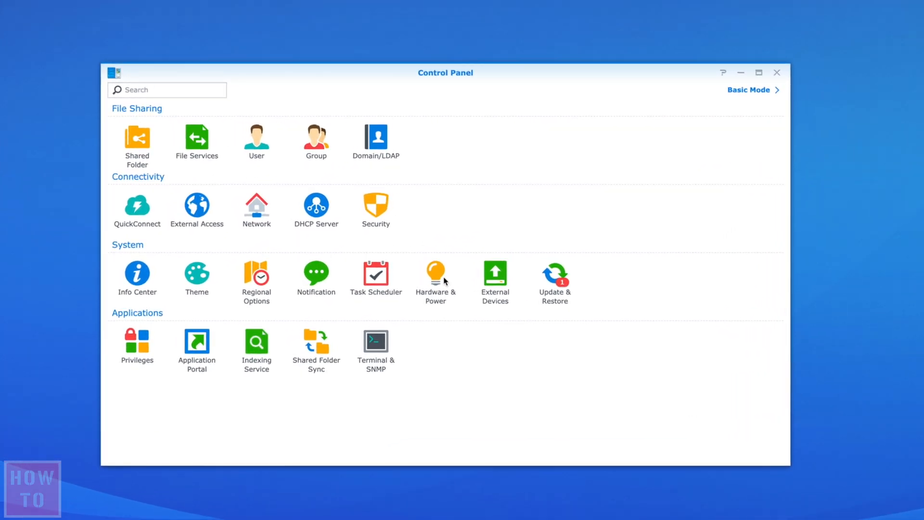
Show Hardware & Power's Power Schedule with the daily 21:00 and 23:59 shutdowns.
{"action": "left_click", "coordinate": [435, 274]}
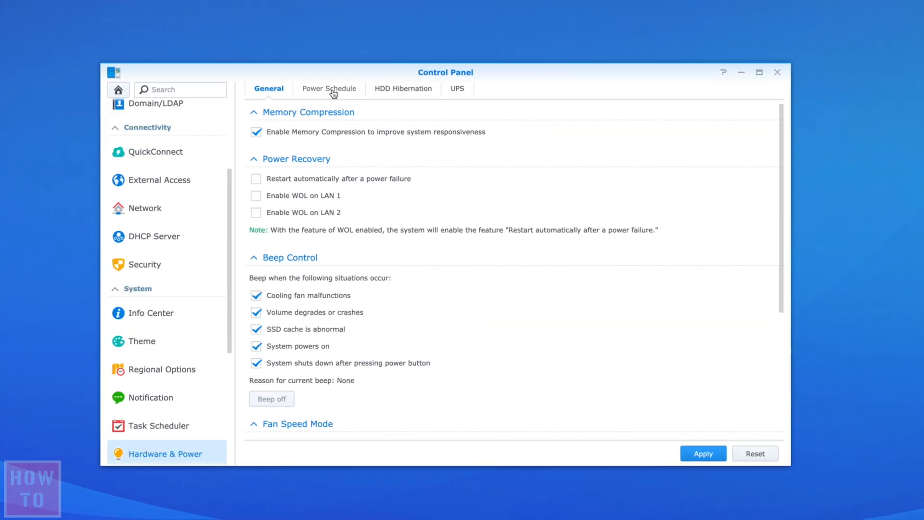
{"action": "left_click", "coordinate": [329, 89]}
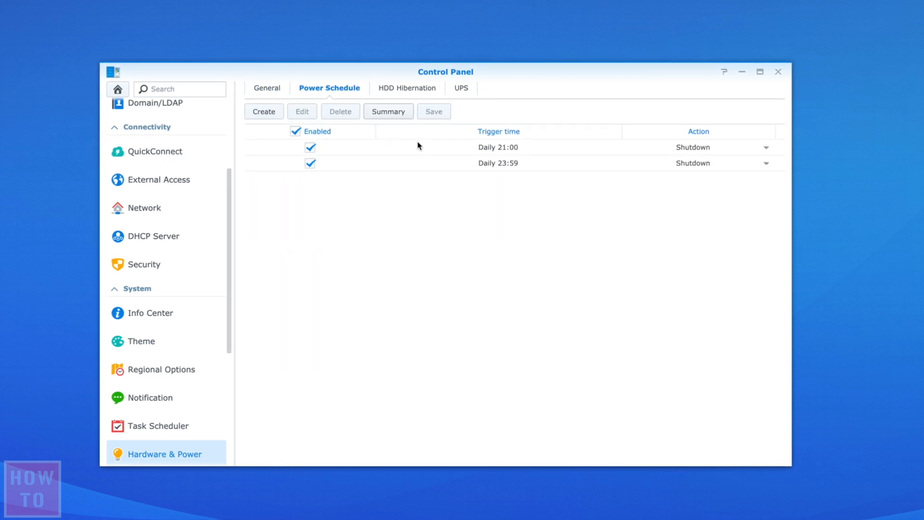
{"action": "left_click", "coordinate": [498, 146]}
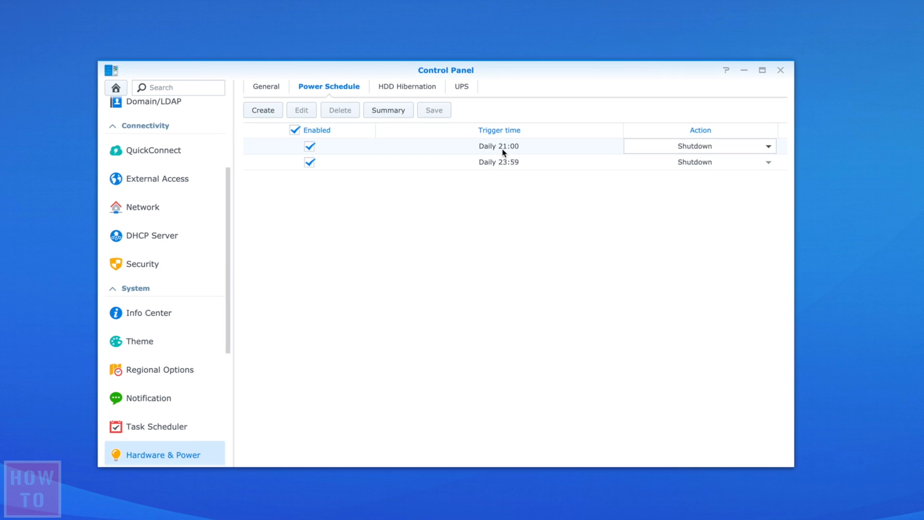
{"action": "left_click", "coordinate": [499, 162]}
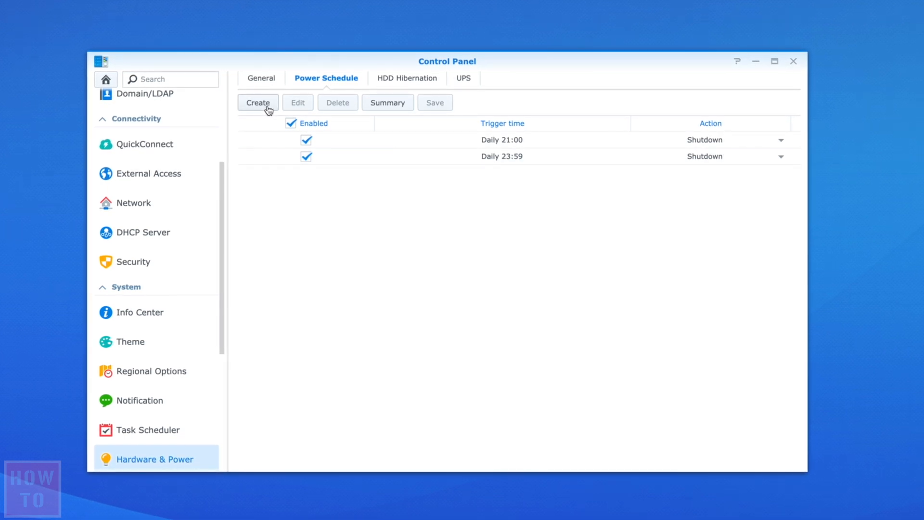
Create a new Shutdown schedule set to Daily at 17:10 and confirm it.
{"action": "left_click", "coordinate": [258, 102]}
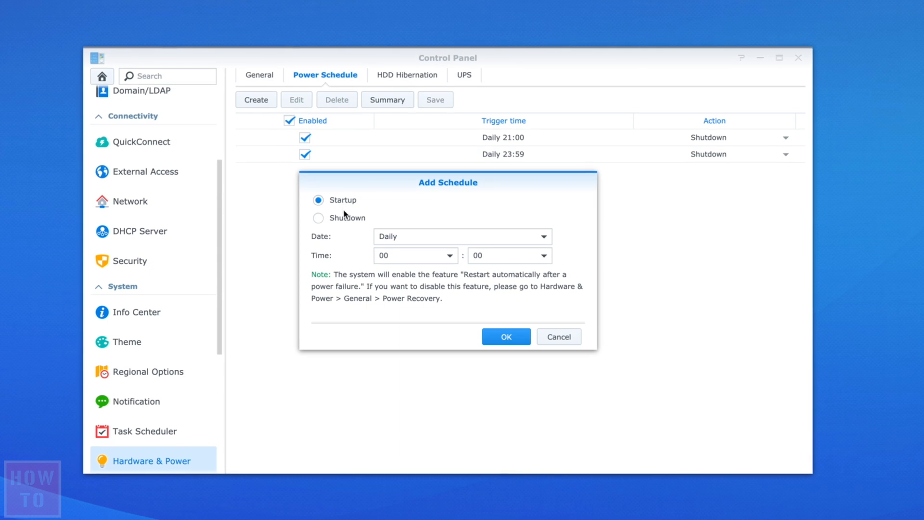
{"action": "left_click", "coordinate": [317, 218]}
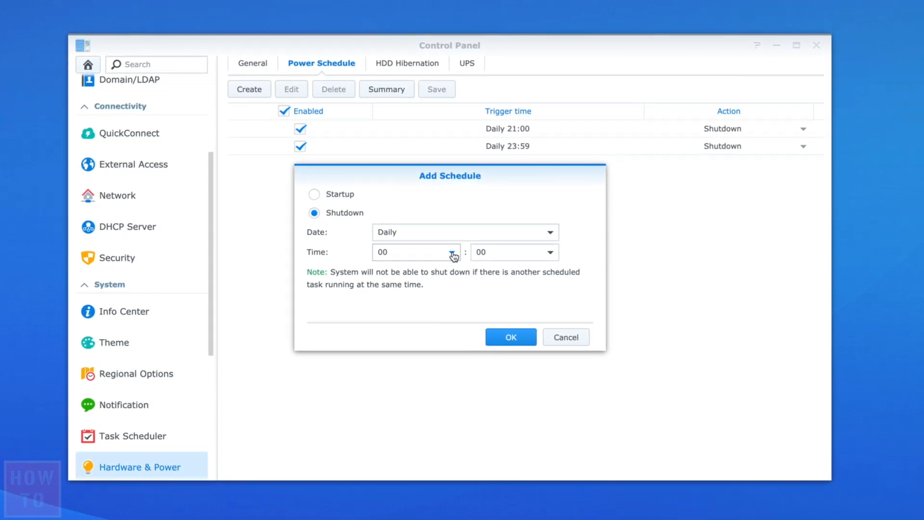
{"action": "left_click", "coordinate": [452, 252]}
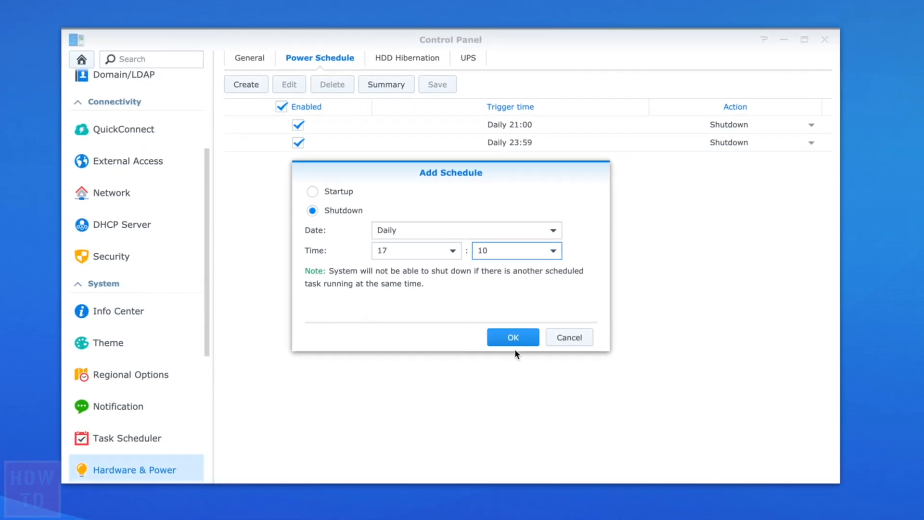
{"action": "left_click", "coordinate": [512, 337]}
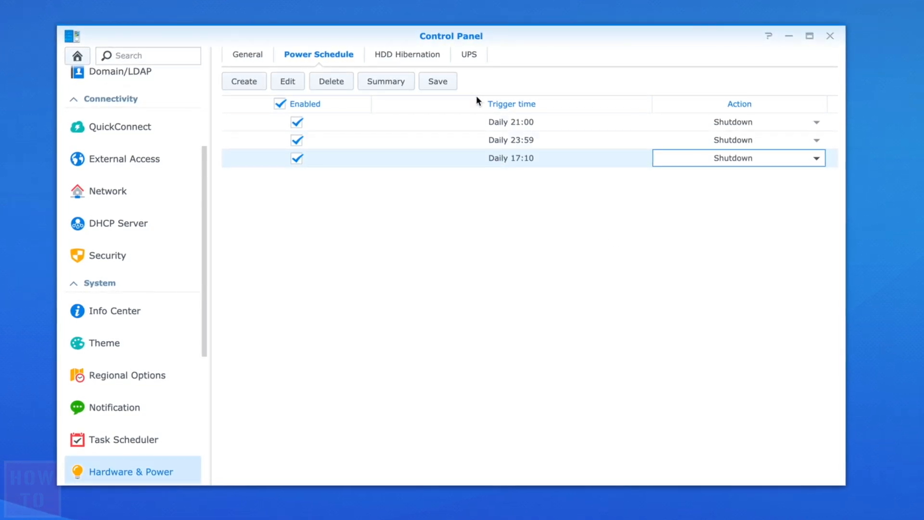
Delete the 17:10 shutdown entry and save, keeping the 21:00 and 23:59 shutdowns.
{"action": "left_click", "coordinate": [437, 81]}
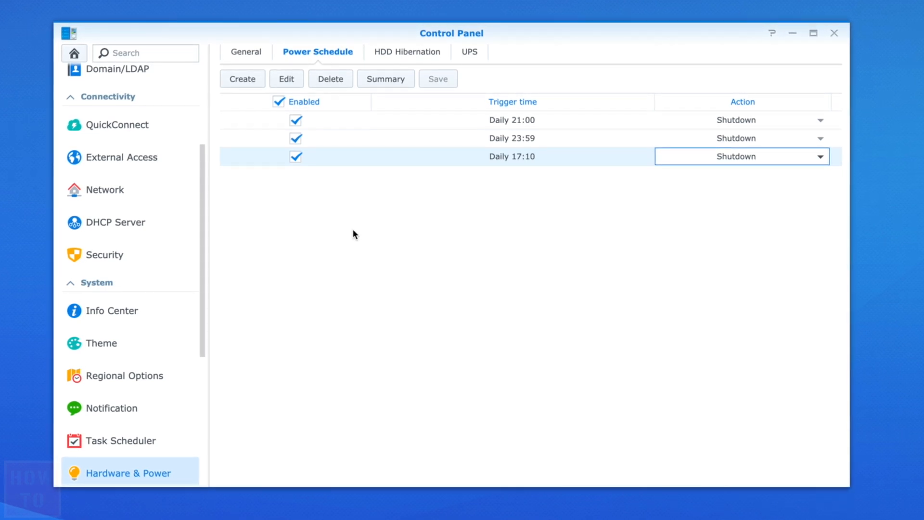
{"action": "left_click", "coordinate": [294, 155]}
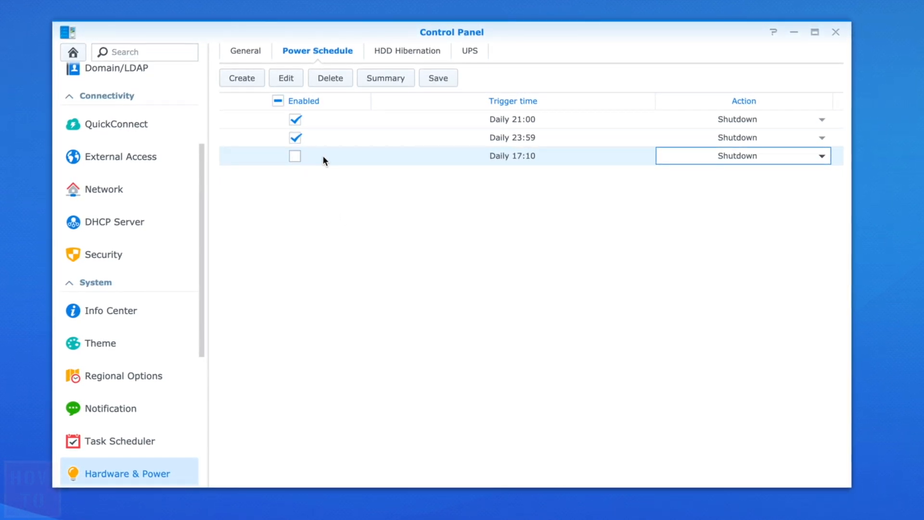
{"action": "left_click", "coordinate": [329, 77]}
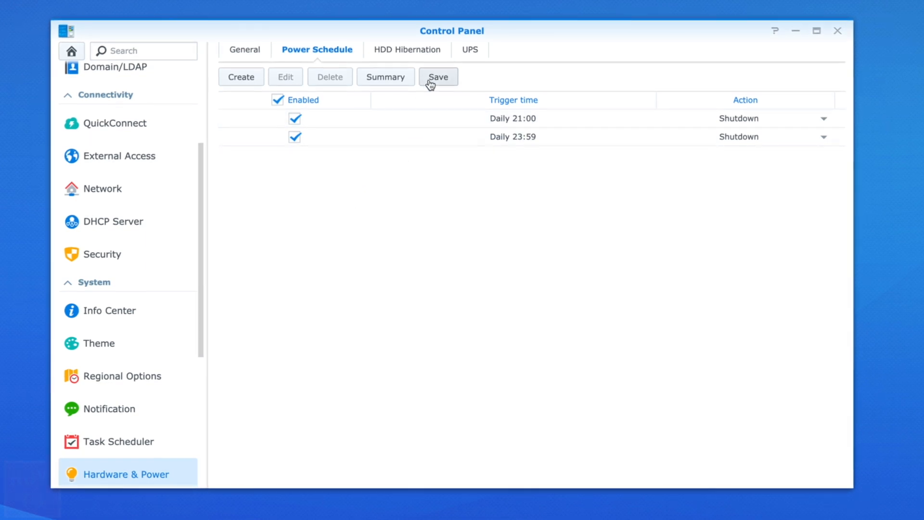
{"action": "left_click", "coordinate": [438, 77]}
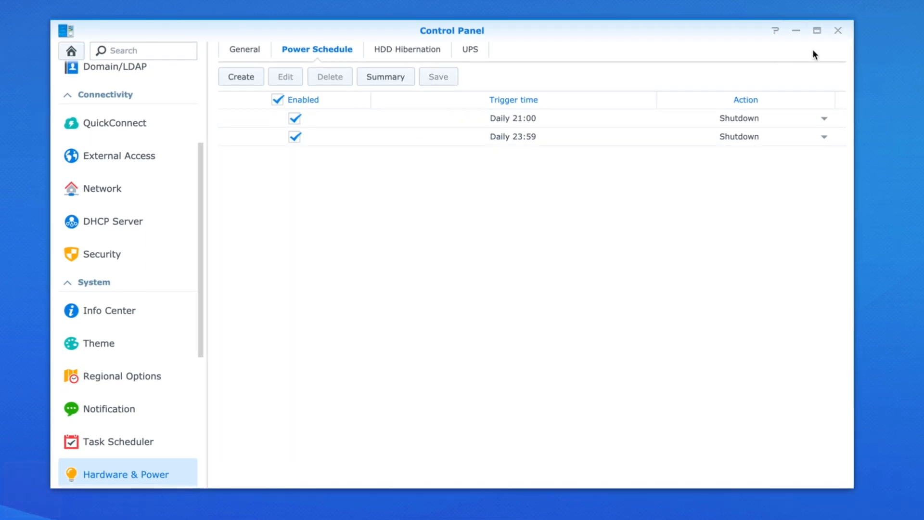